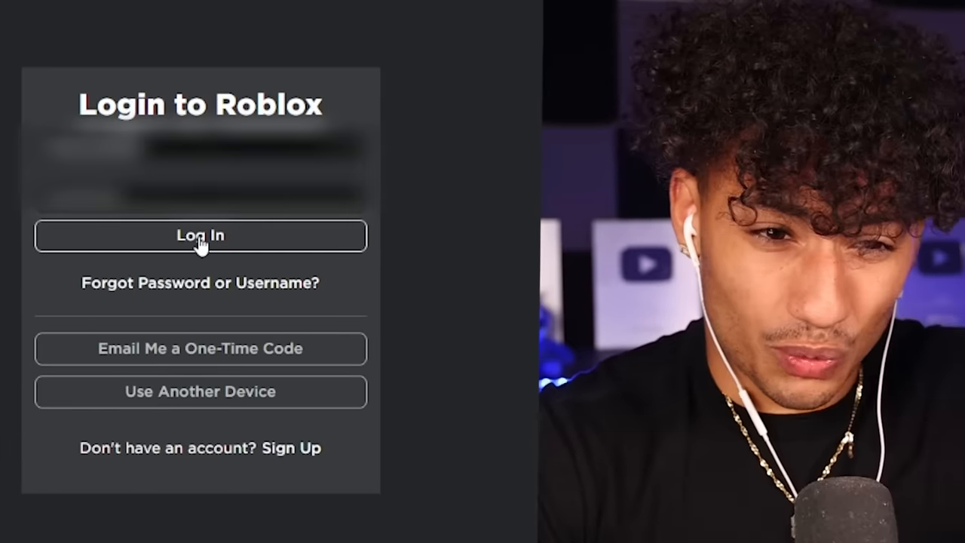
Submit the Roblox login and start the verification puzzle from the dialog
{"action": "left_click", "coordinate": [200, 236]}
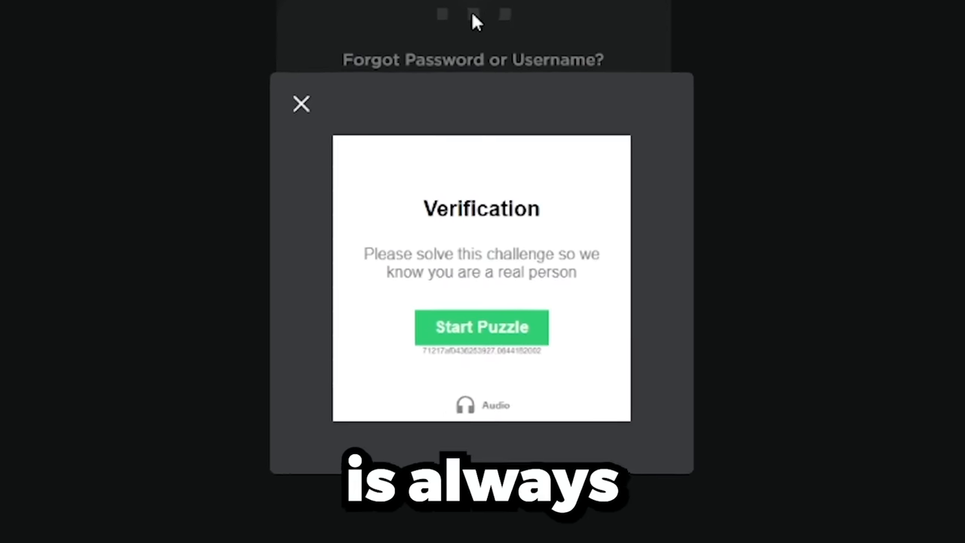
{"action": "left_click", "coordinate": [481, 325]}
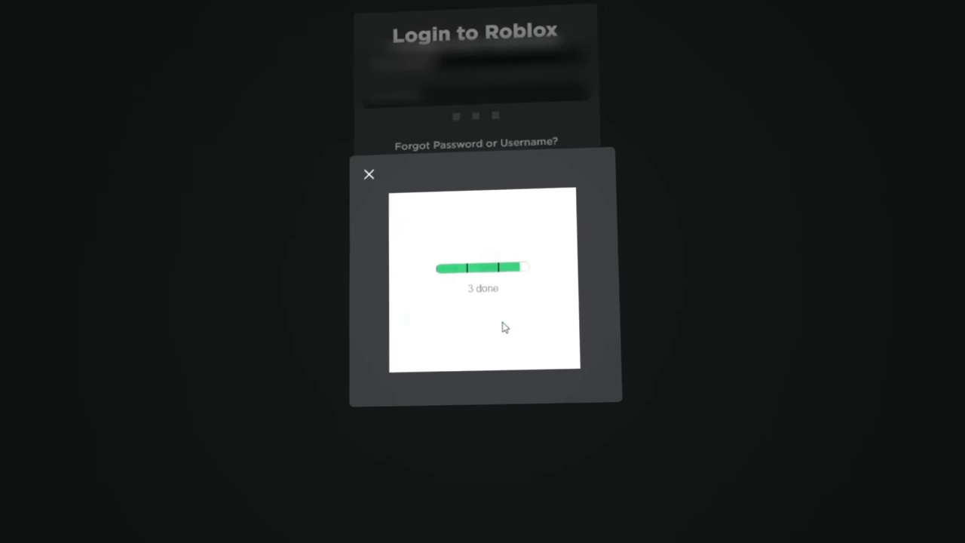